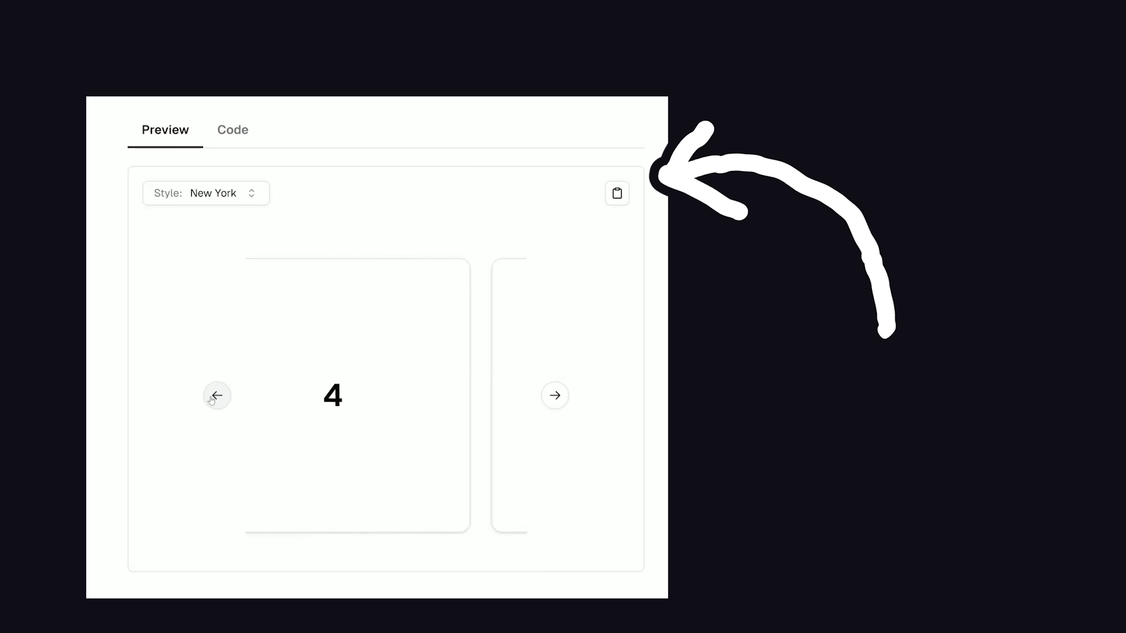
- Copy the shadcn/ui carousel example's code to the clipboard
left_click(616, 192)
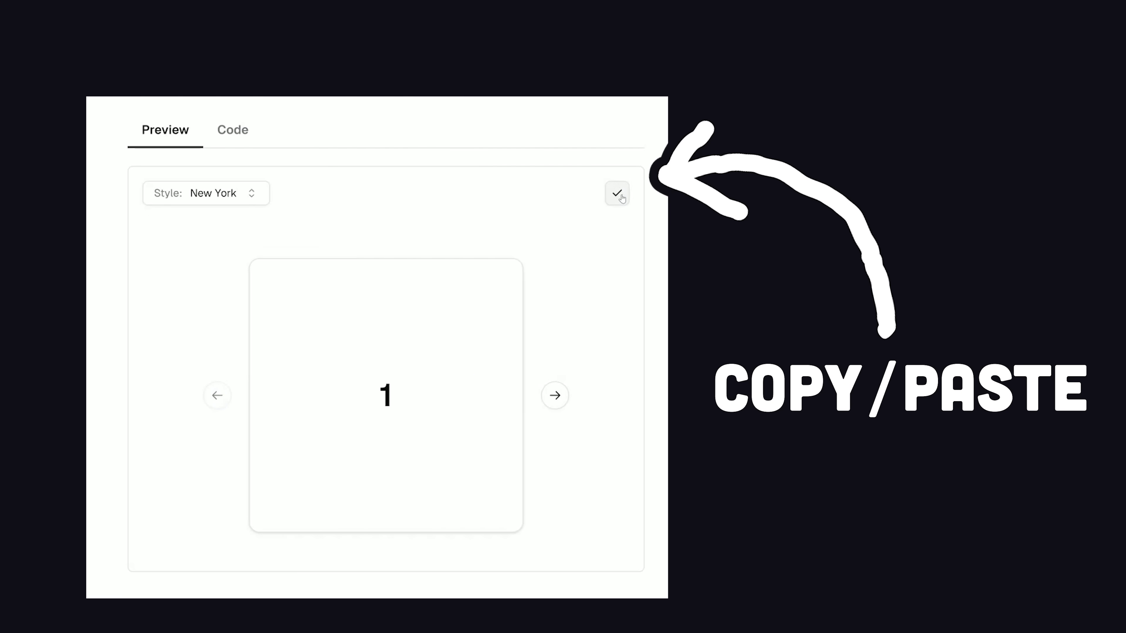
left_click(233, 130)
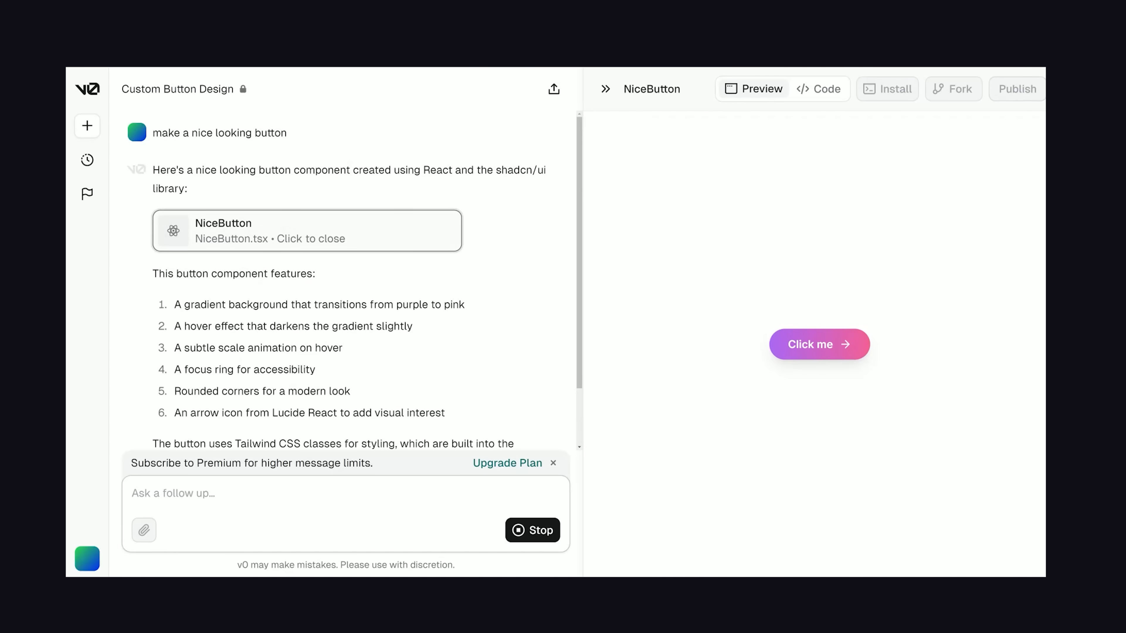
- Review the Click me button's source, then copy its block install command from the Install dialog
left_click(818, 89)
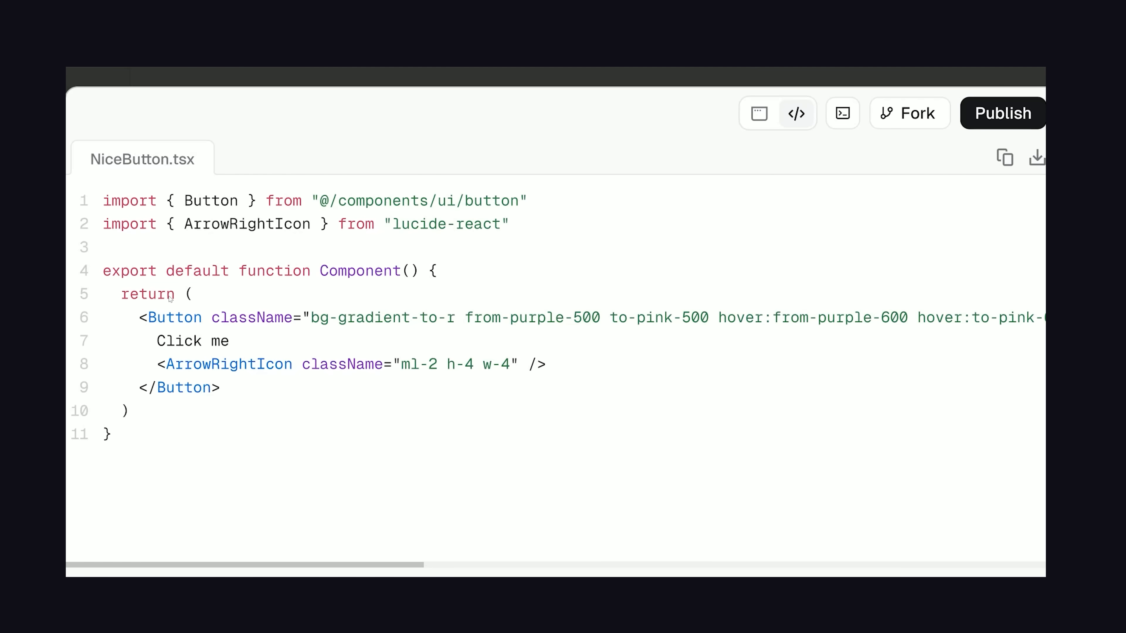
mouse_move(469, 209)
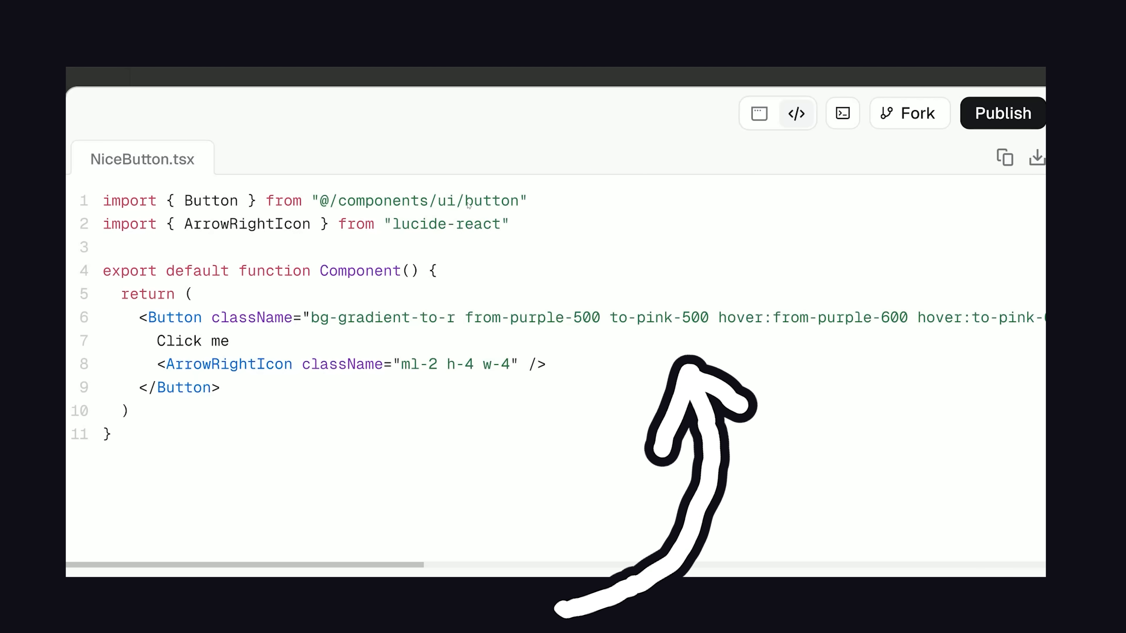
left_click(757, 113)
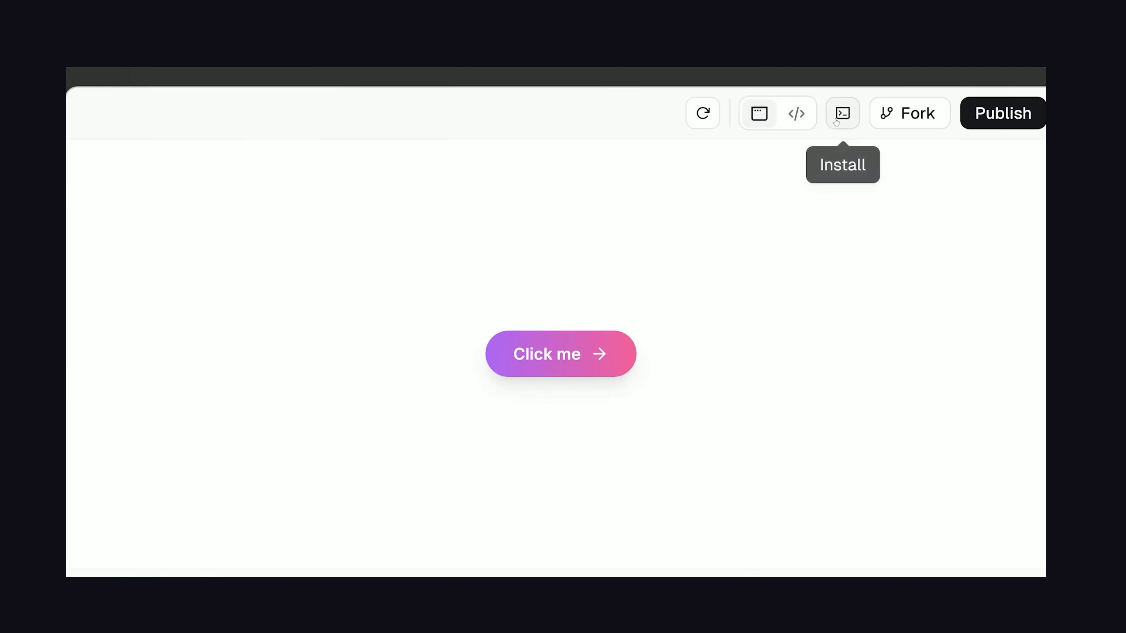
left_click(841, 113)
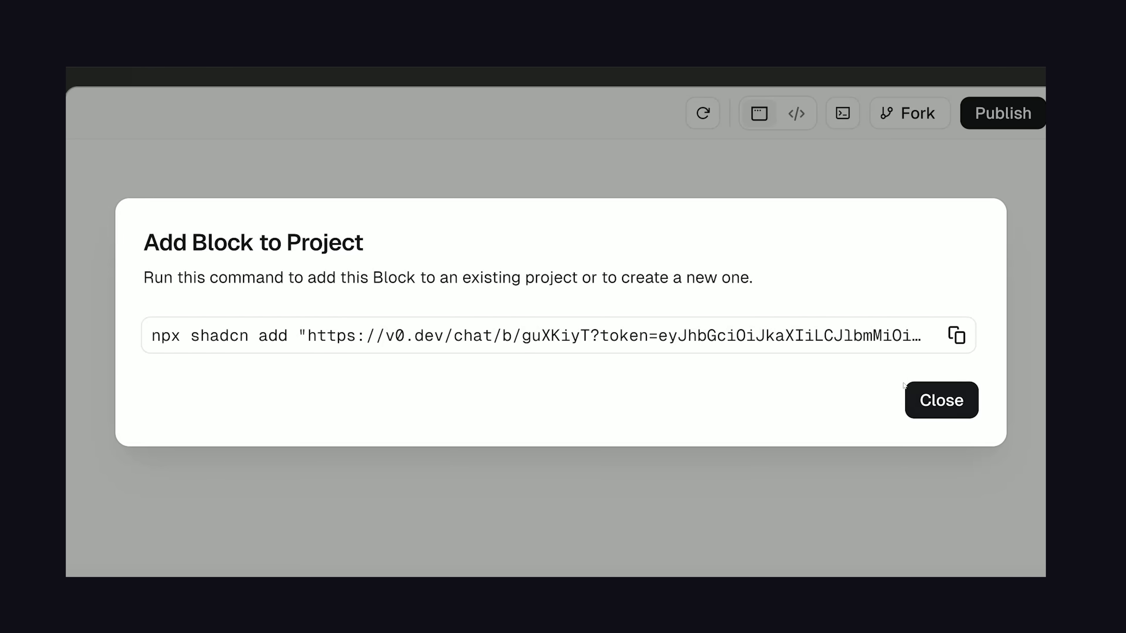
left_click(955, 335)
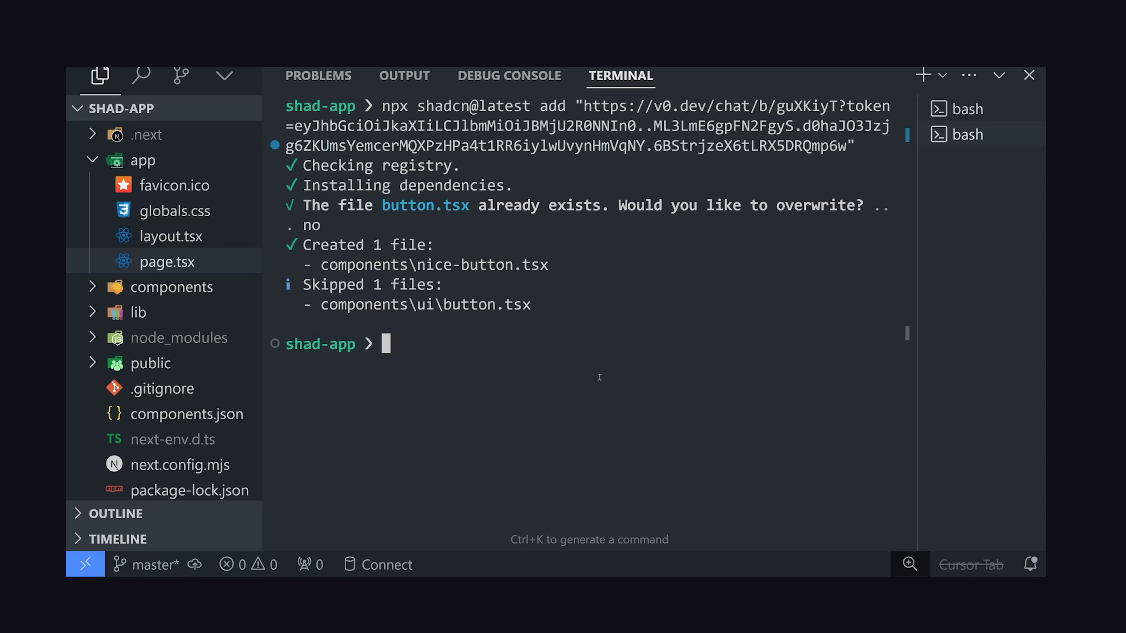
- Run the npx shadcn add command in the terminal, keeping the existing button.tsx
left_click(194, 286)
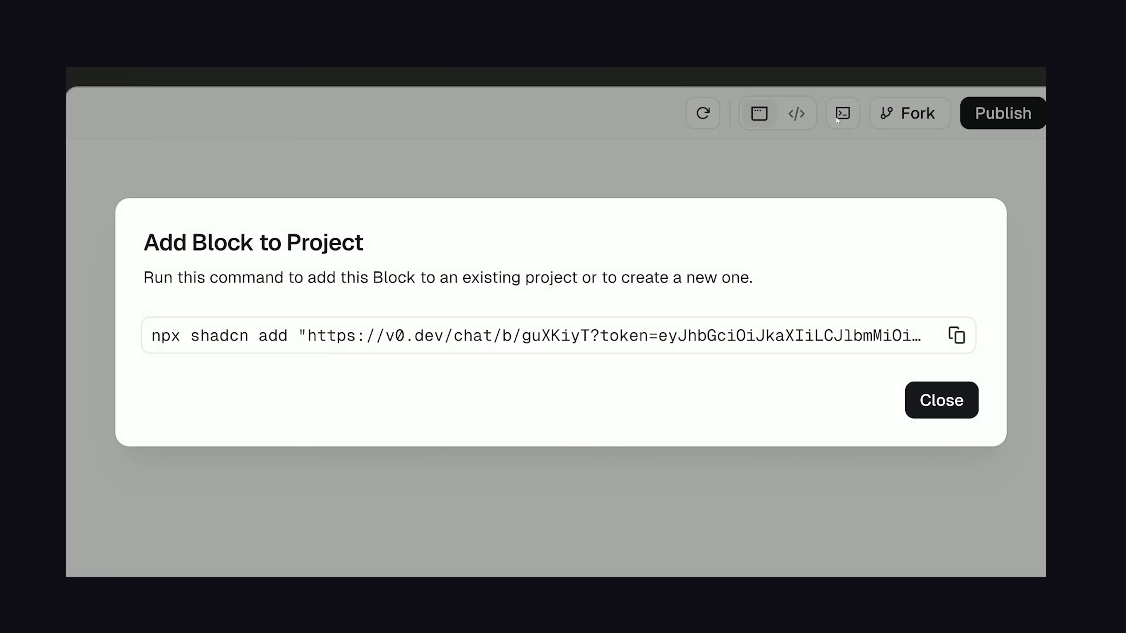
- Dismiss the Add Block to Project dialog
left_click(940, 400)
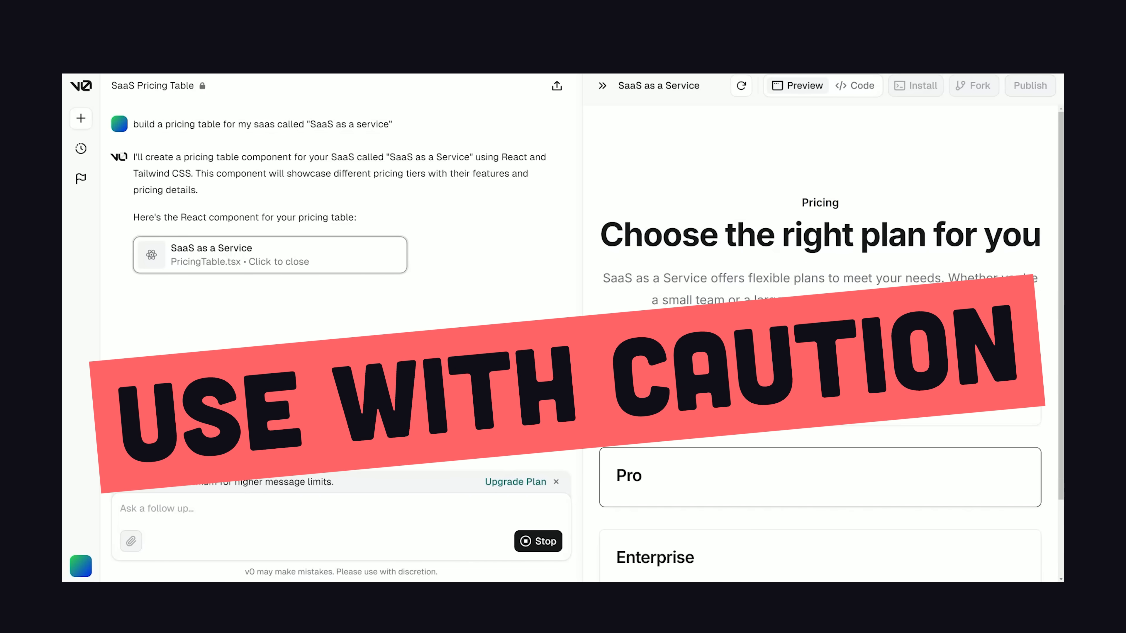
scroll("down", 3)
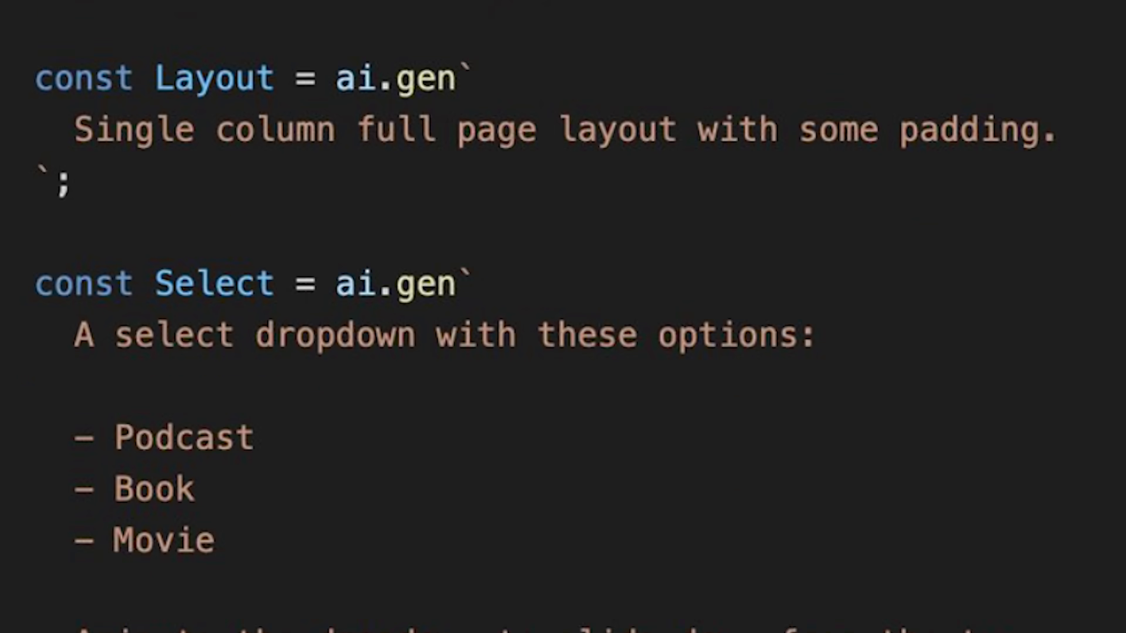
scroll("down", 3)
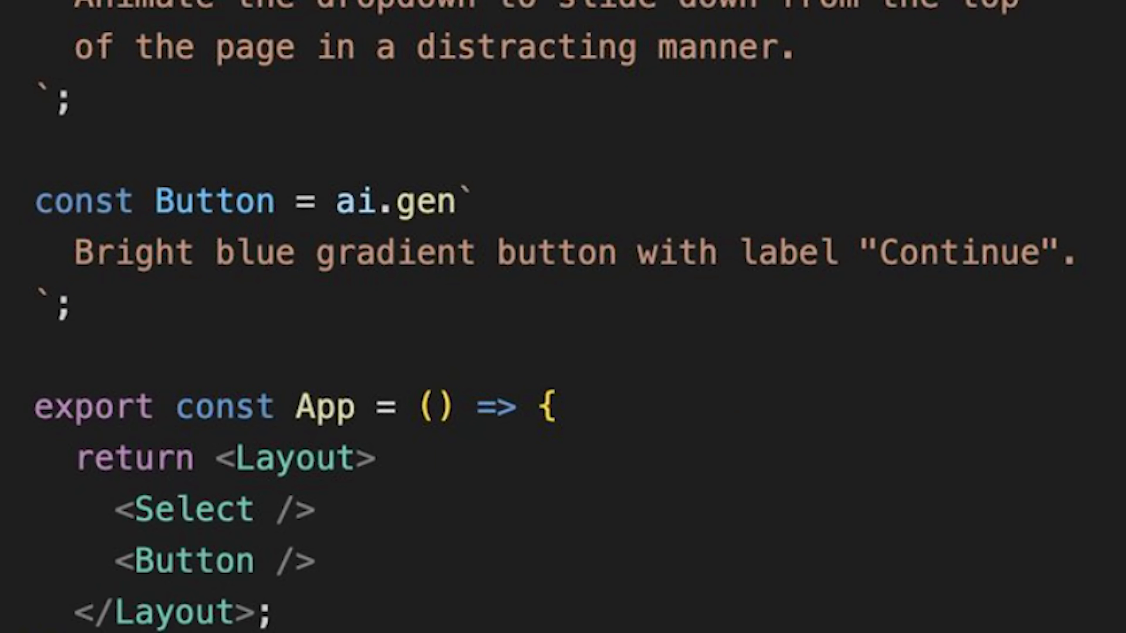